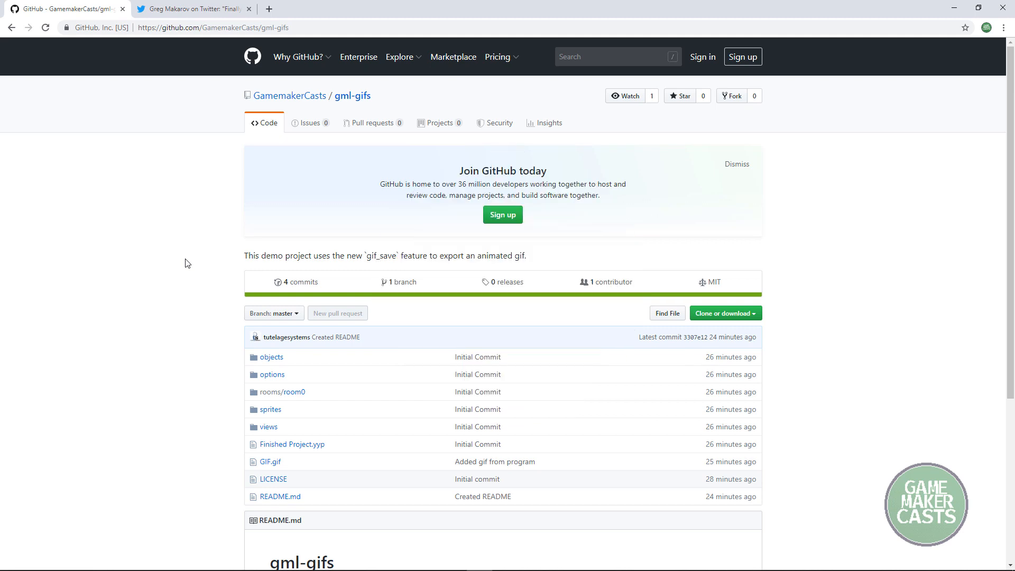
mouse_move(265, 308)
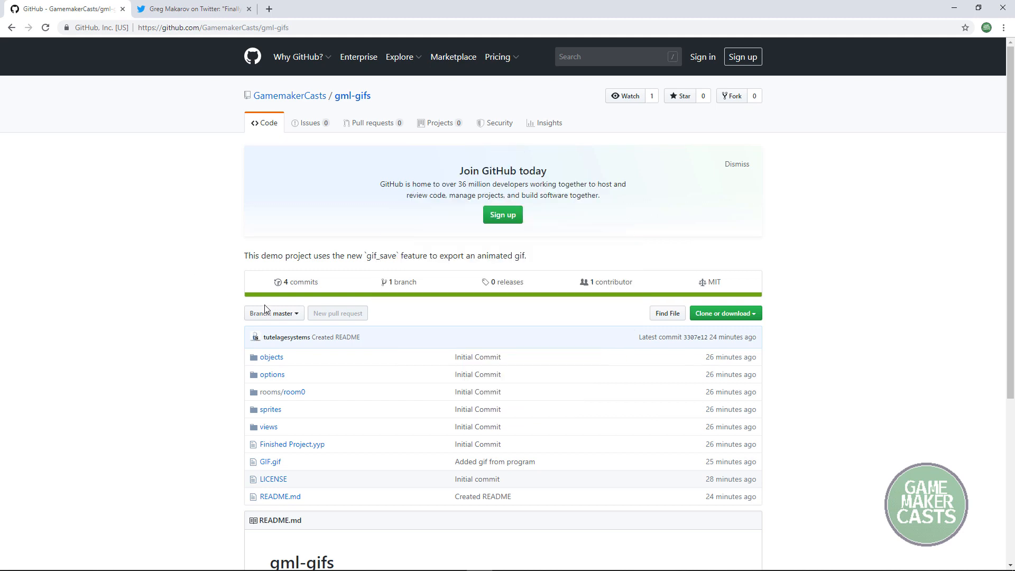
- Highlight gif_save, select the gml-gifs repository URL, and show its Clone or download options
double_click(381, 256)
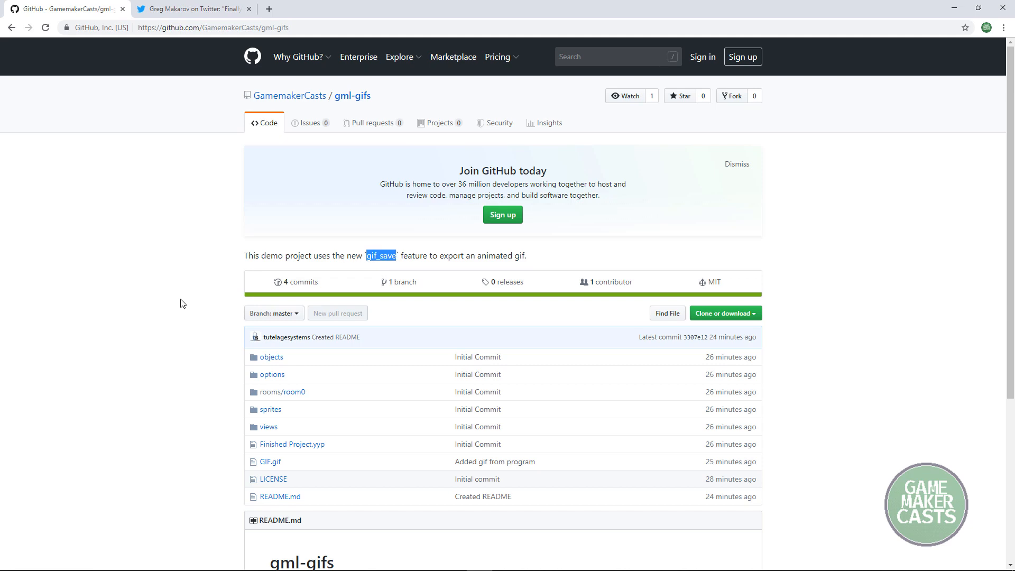
mouse_move(201, 380)
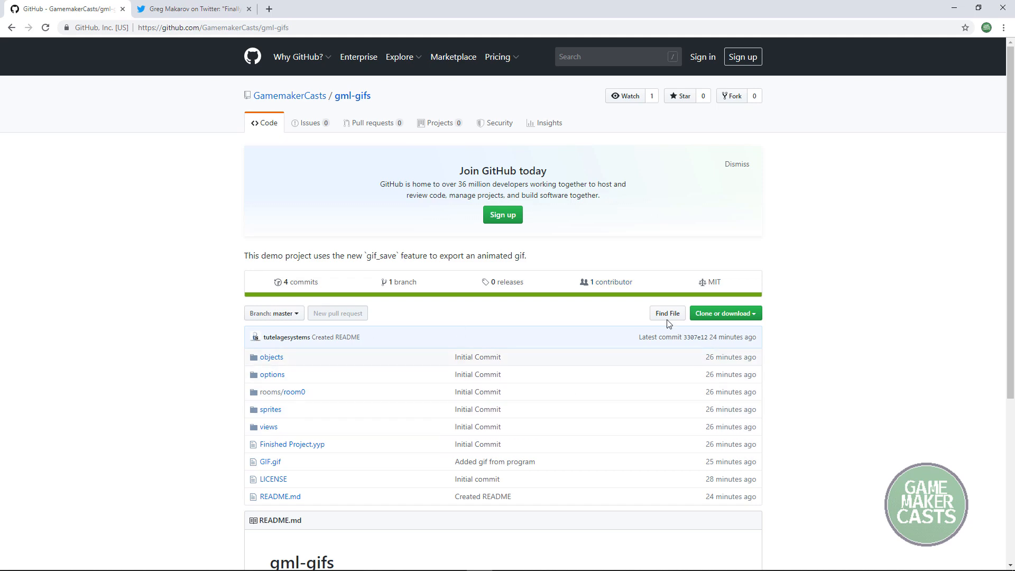
click(214, 27)
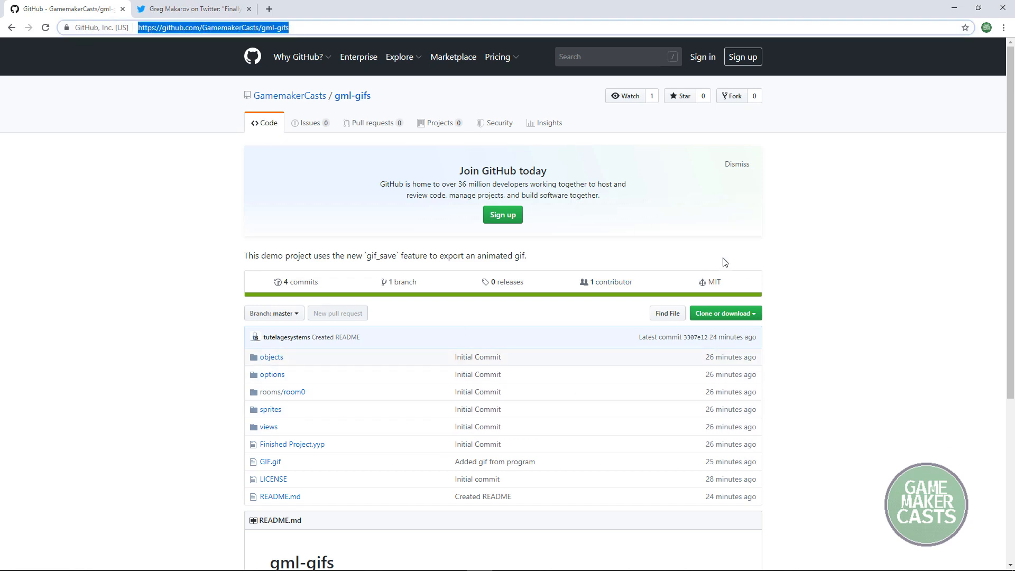
click(725, 313)
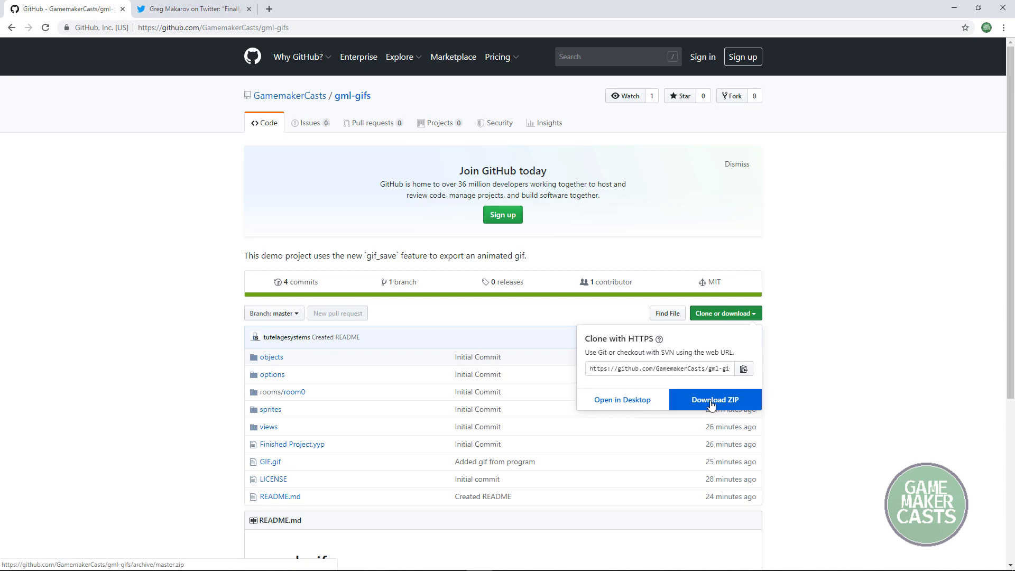
mouse_move(202, 417)
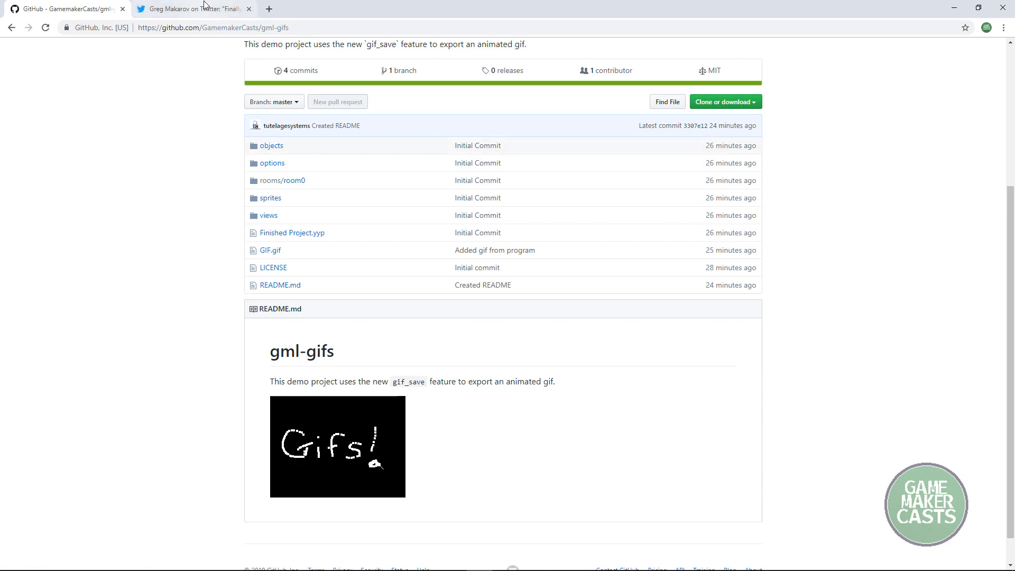
click(191, 9)
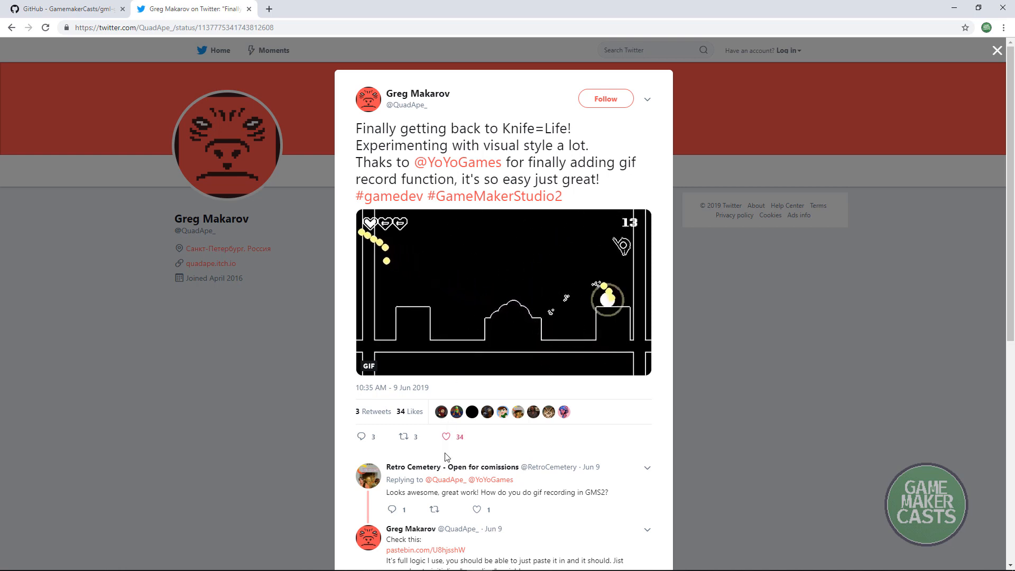
mouse_move(64, 9)
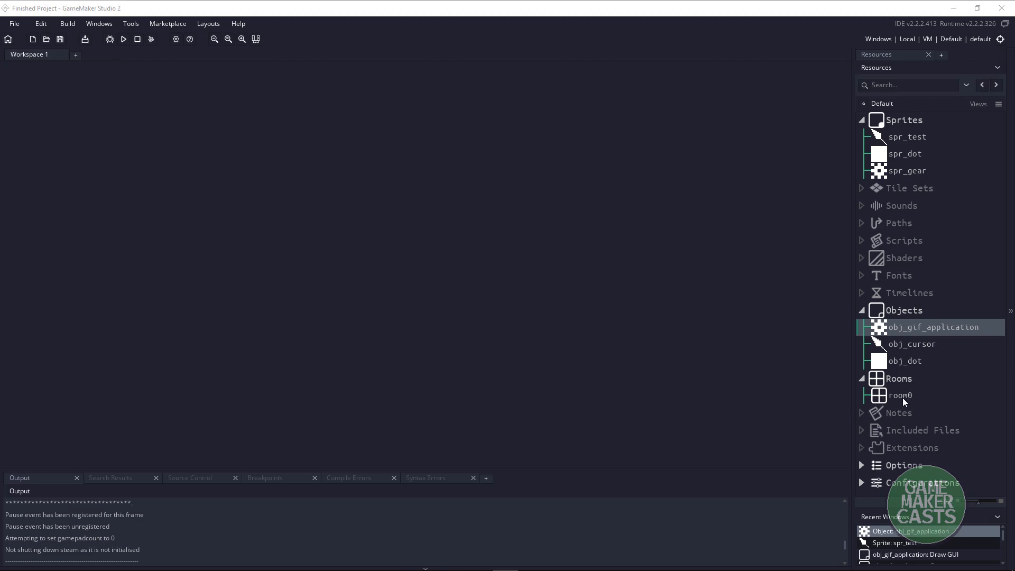
double_click(899, 395)
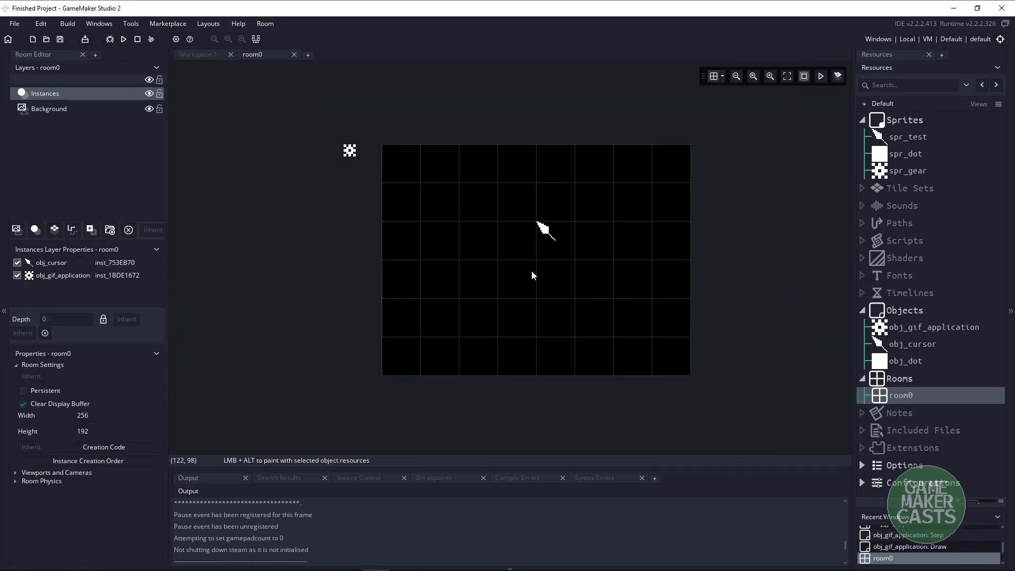
mouse_move(352, 167)
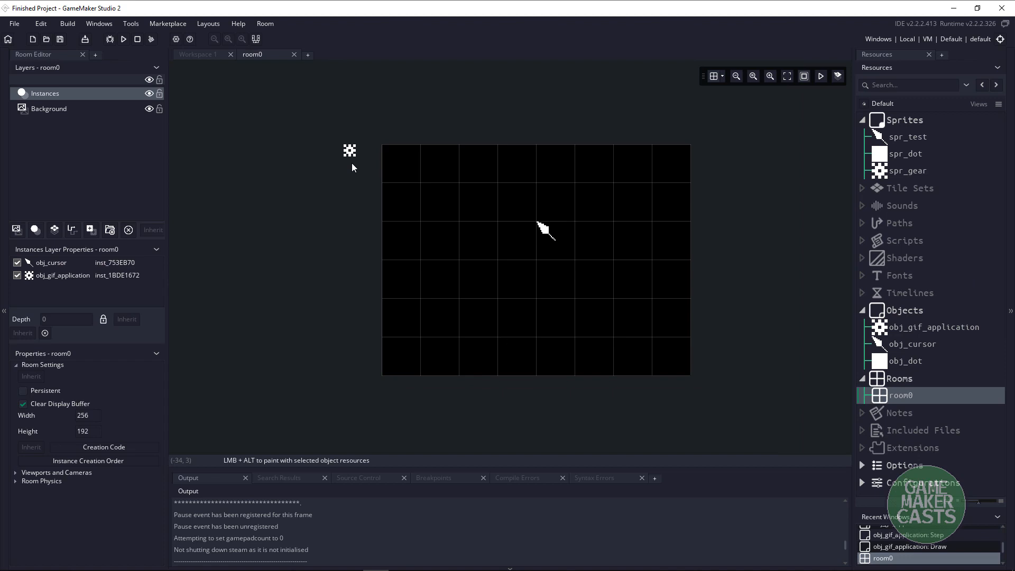
click(62, 274)
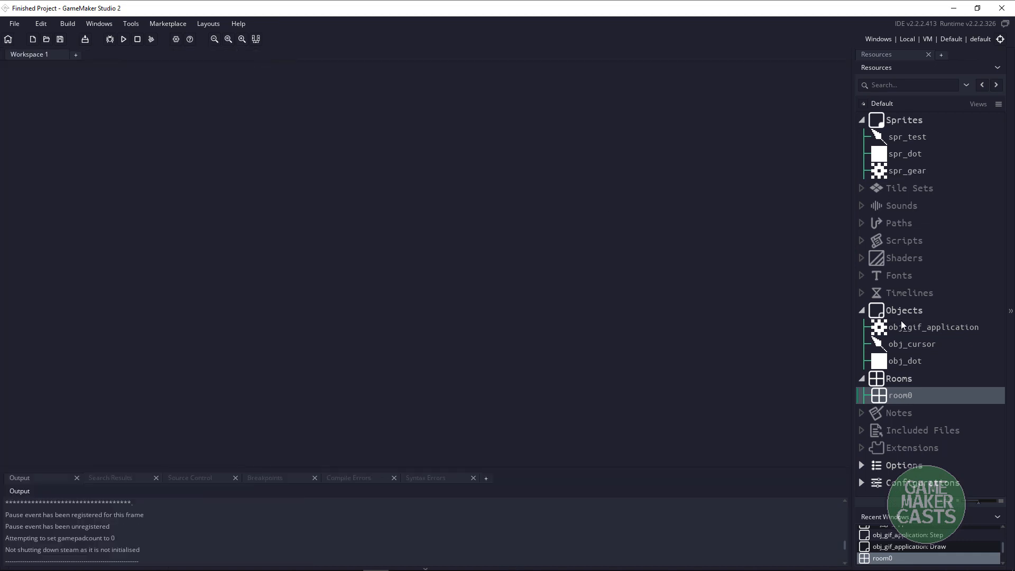
- Open obj_gif_application's Step event code with the S-key gif_open/gif_save toggle
double_click(933, 326)
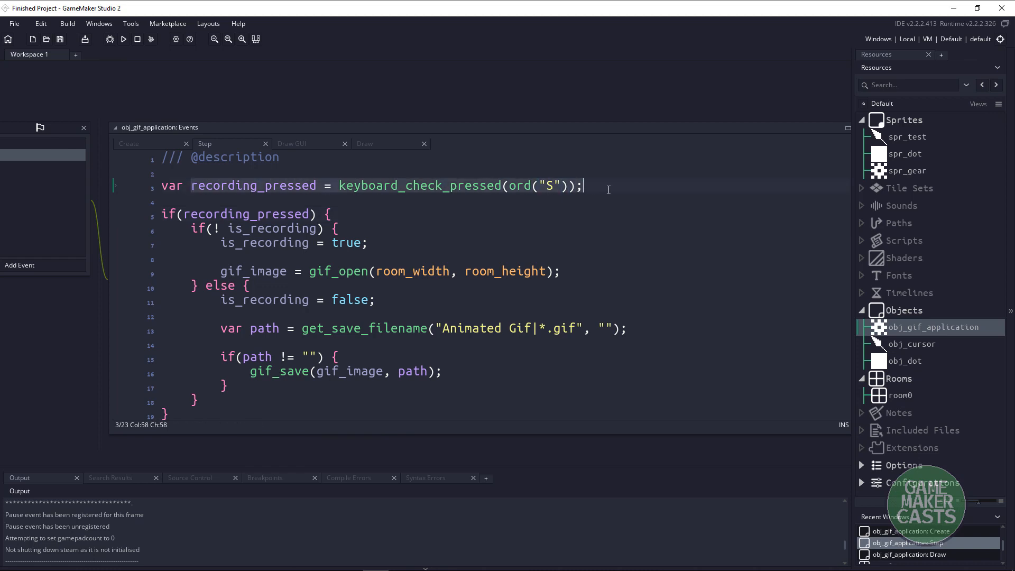
mouse_move(565, 196)
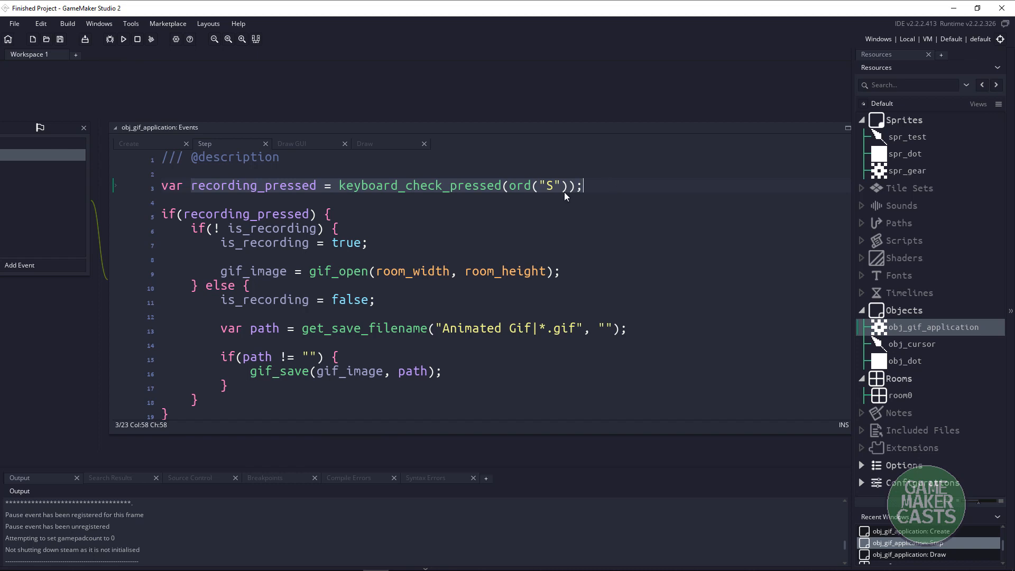
mouse_move(536, 188)
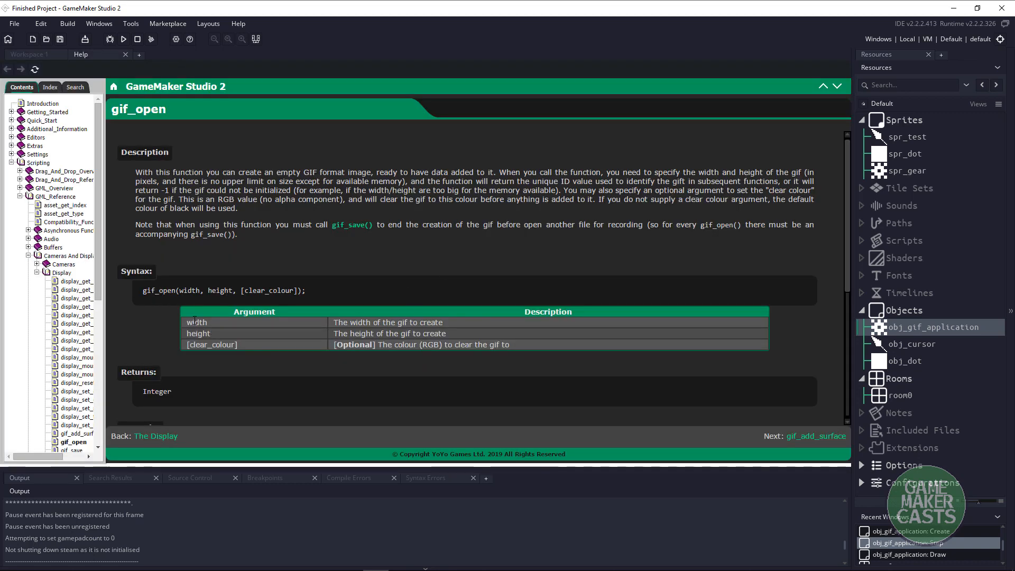
- Highlight the optional clear_colour argument in the gif_open manual description
double_click(199, 333)
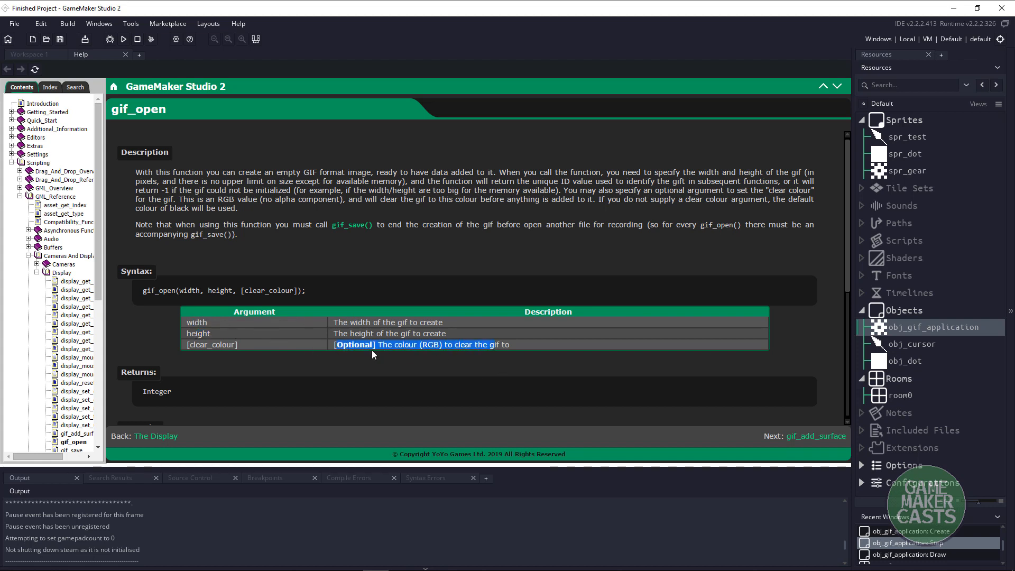
mouse_move(276, 348)
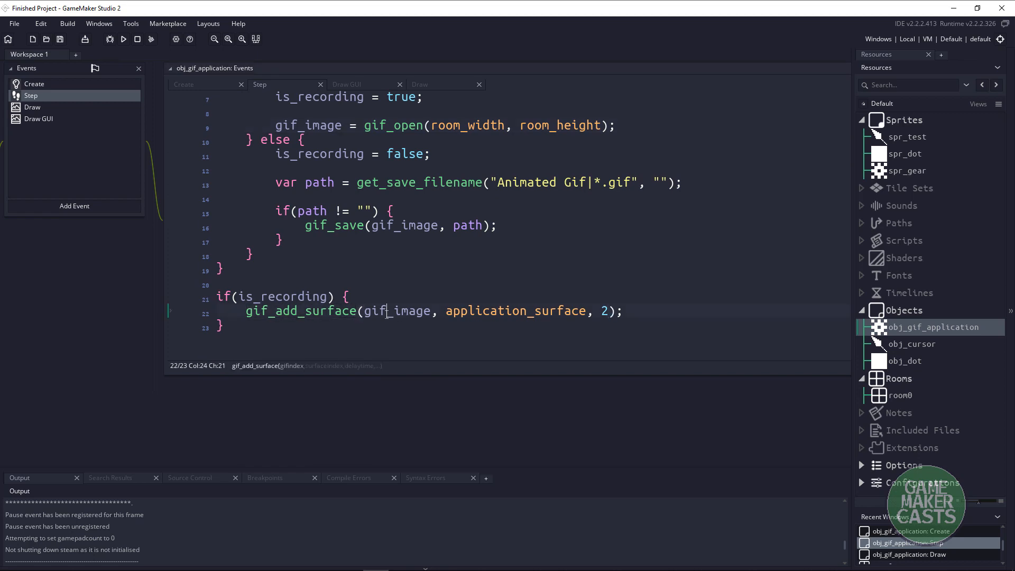
- Highlight every use of gif_image in the Step event code
double_click(397, 311)
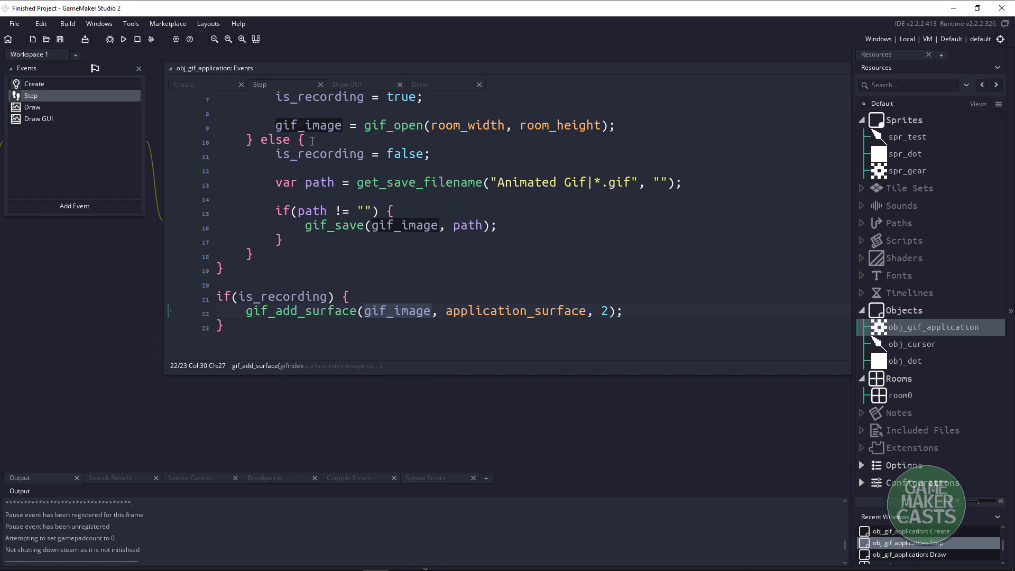
mouse_move(490, 311)
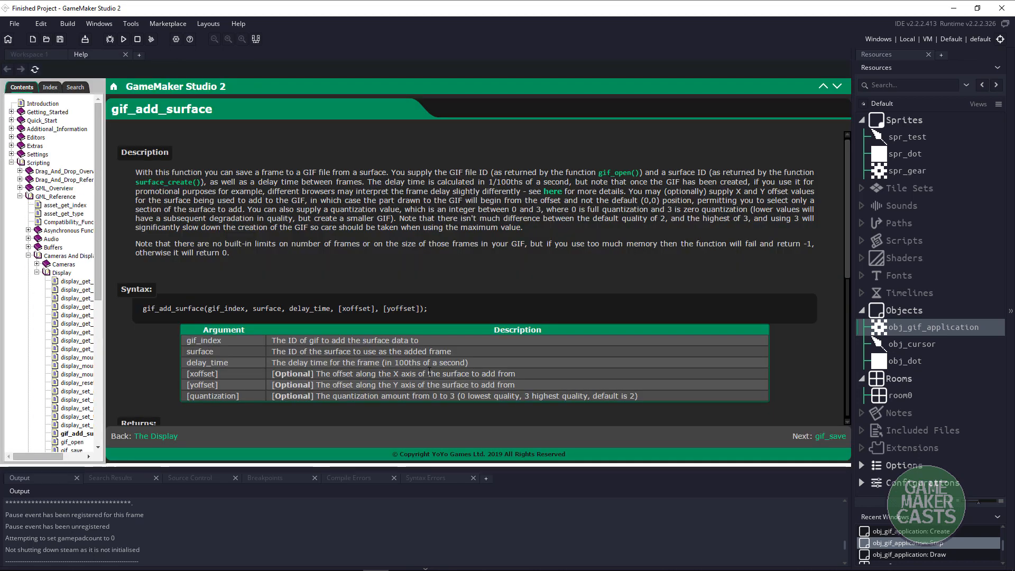
mouse_move(187, 364)
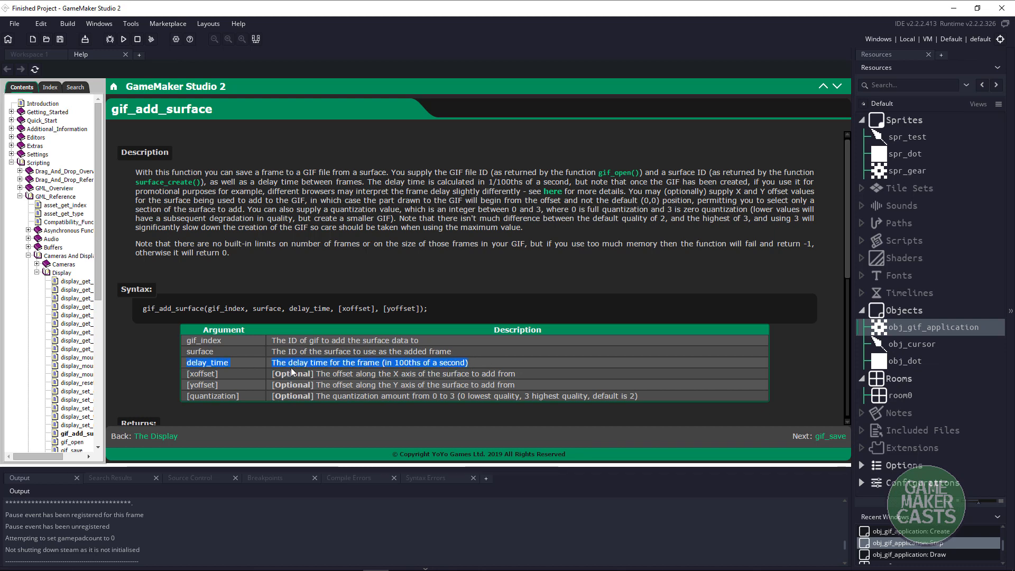
mouse_move(378, 325)
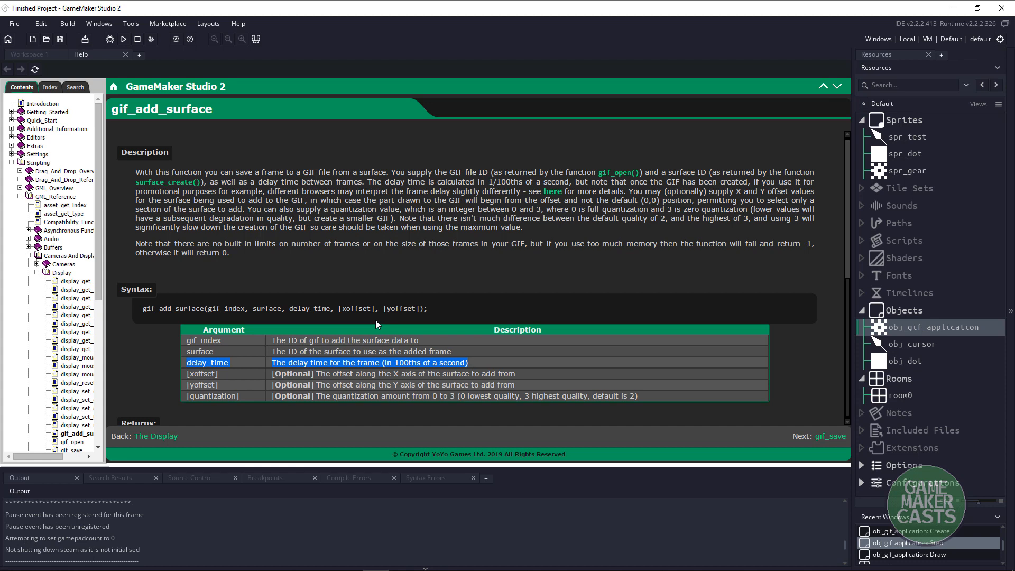
mouse_move(356, 295)
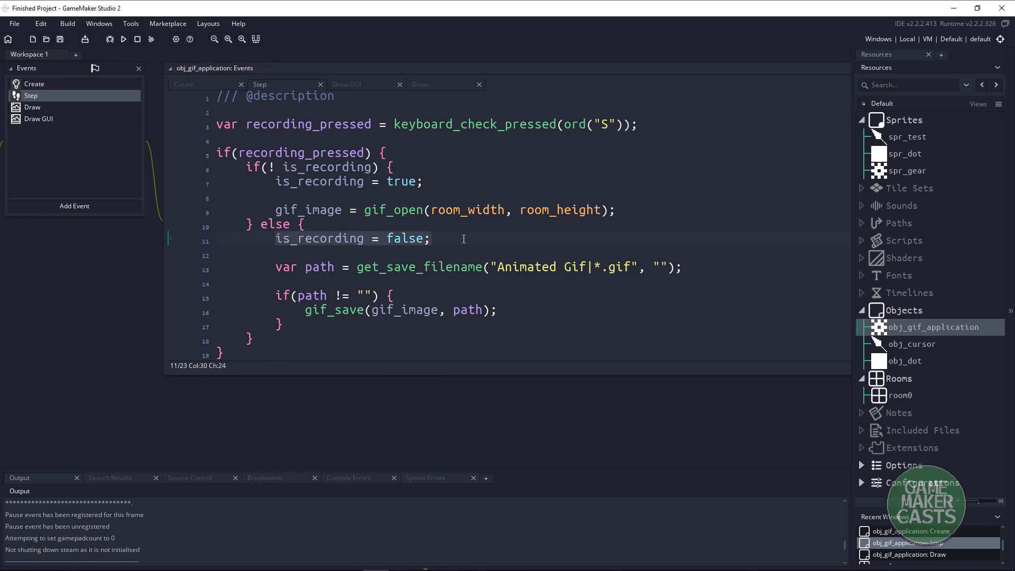
scroll(down, 3)
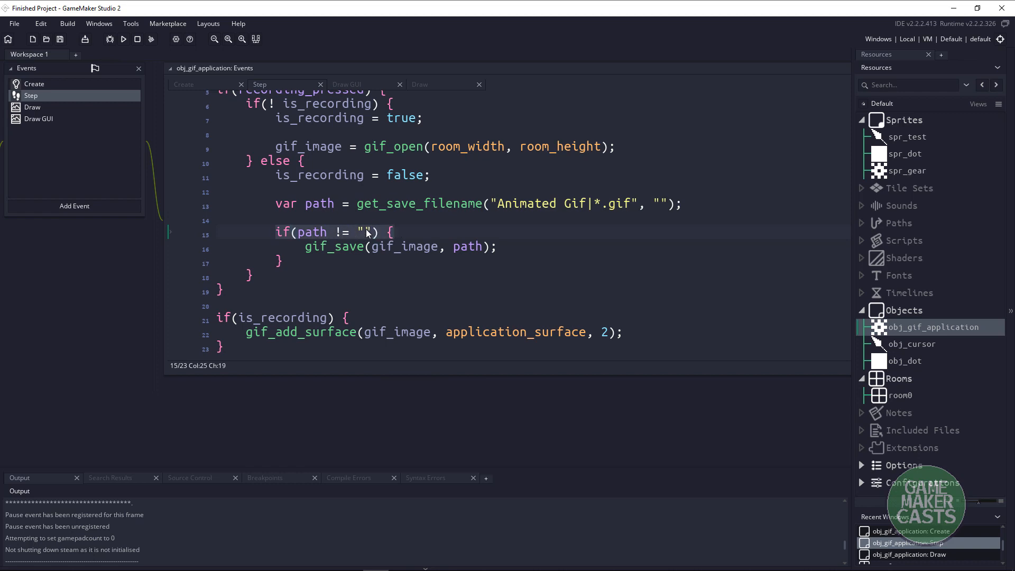
mouse_move(319, 203)
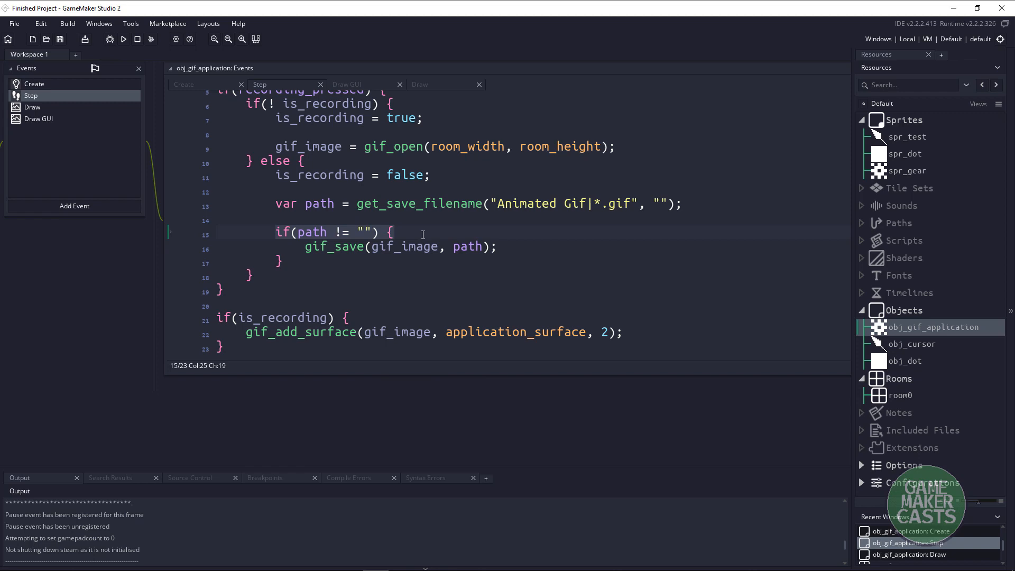
click(466, 246)
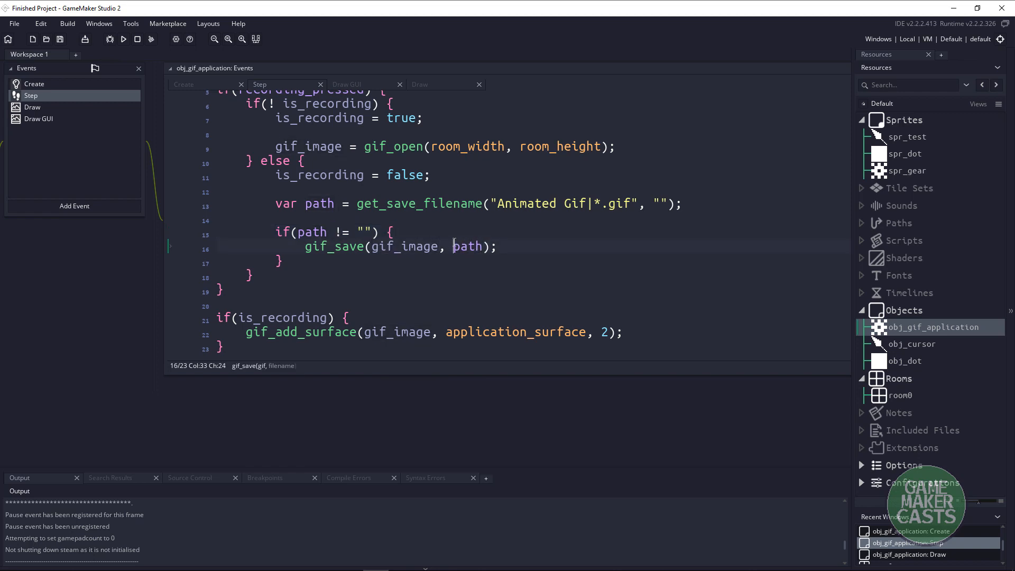
click(123, 39)
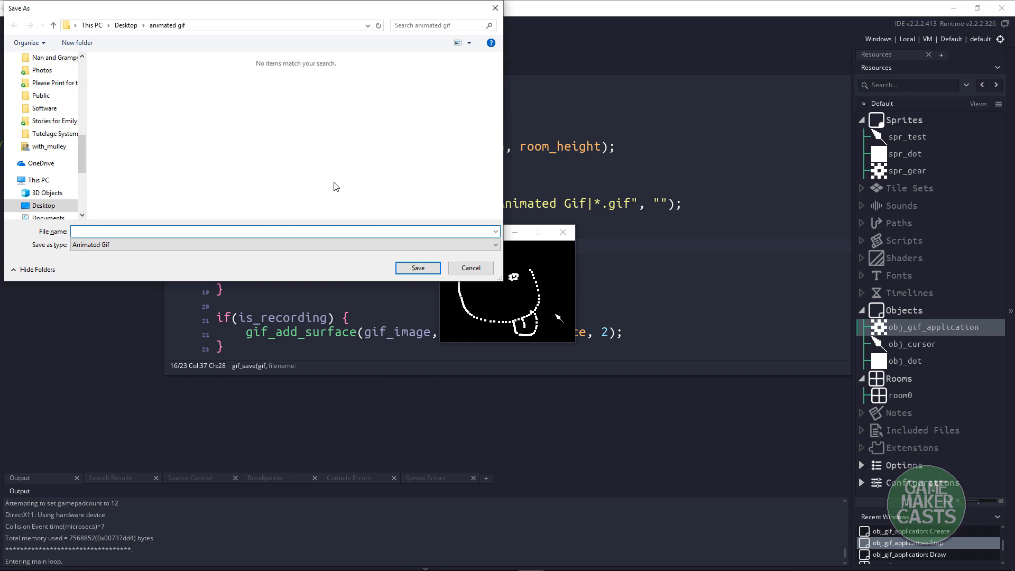
- Cancel the Save As prompt without saving and close the running game
click(470, 268)
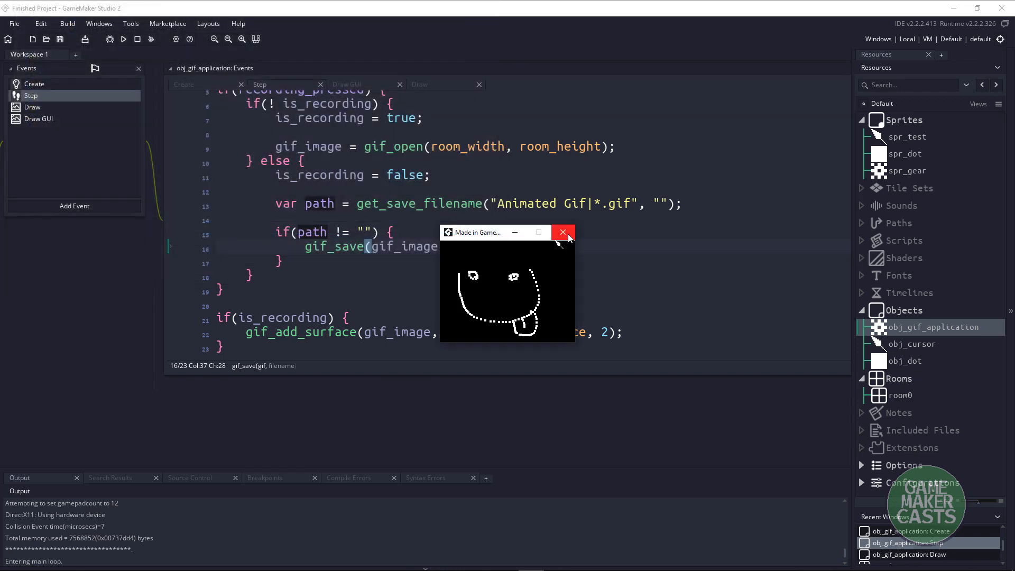
click(562, 232)
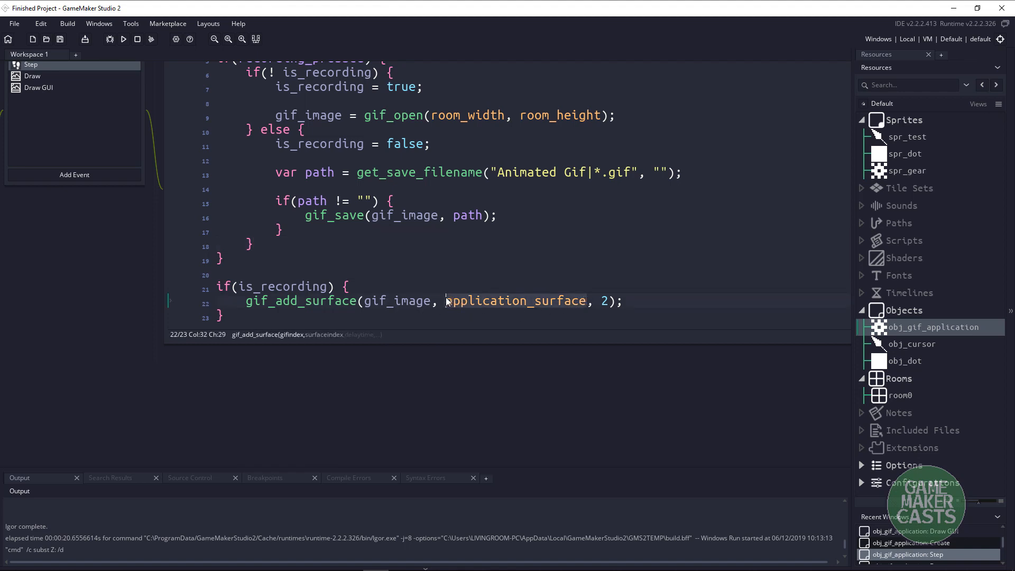
- Highlight the application_surface argument passed to gif_add_surface
double_click(515, 300)
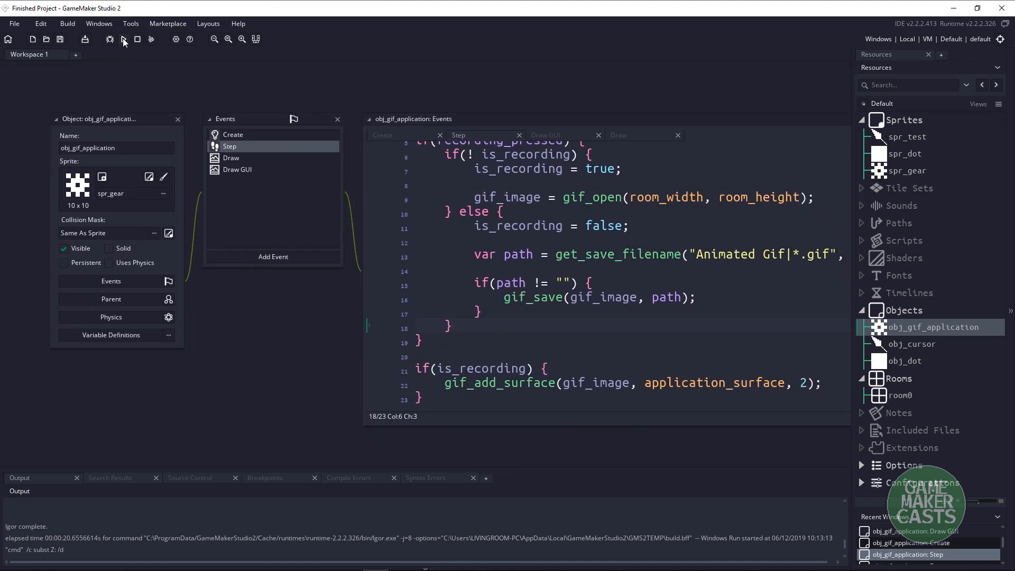
- Run the game and save the recorded face drawing as smile.gif
click(123, 40)
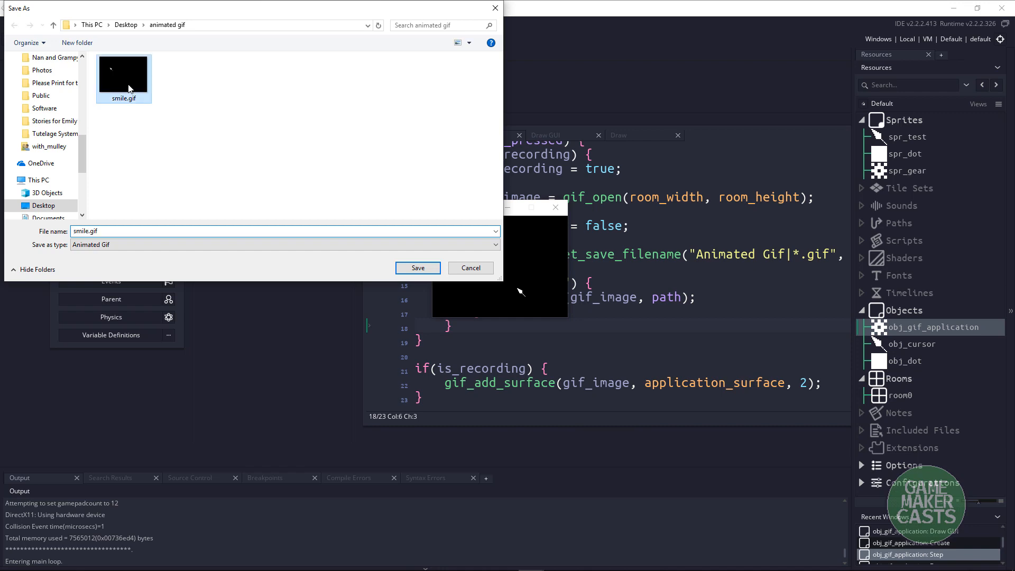
click(417, 268)
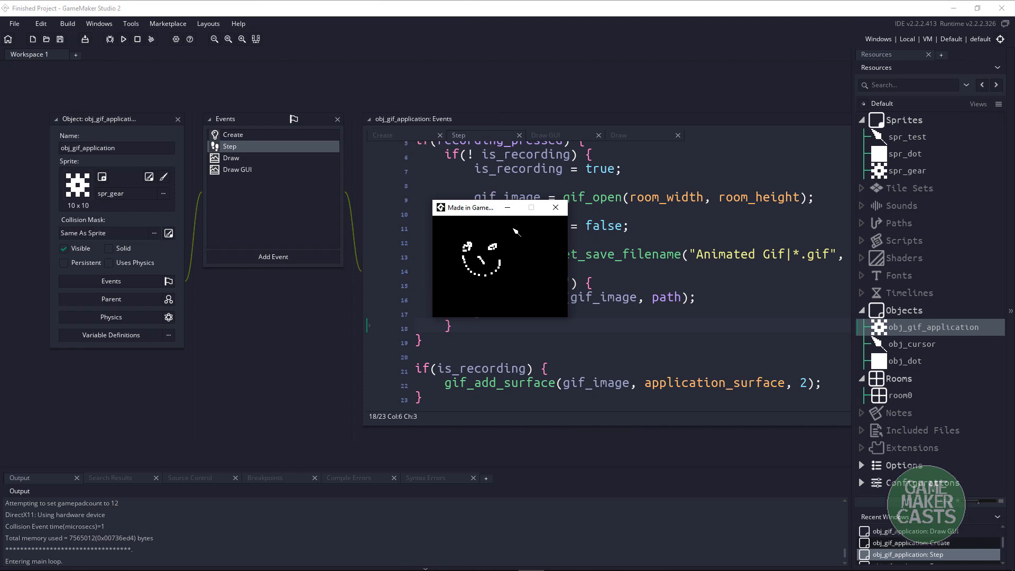
mouse_move(441, 228)
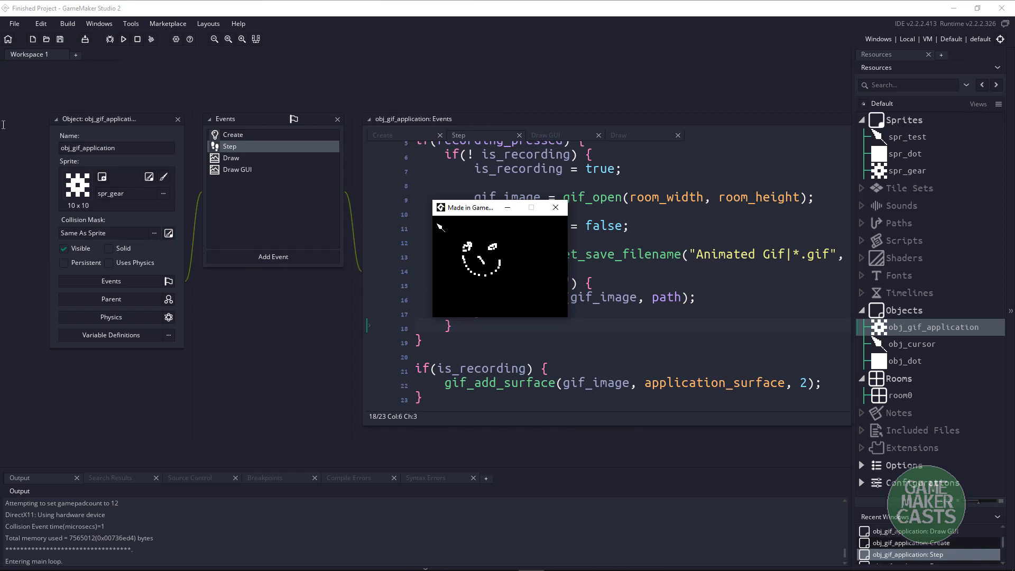